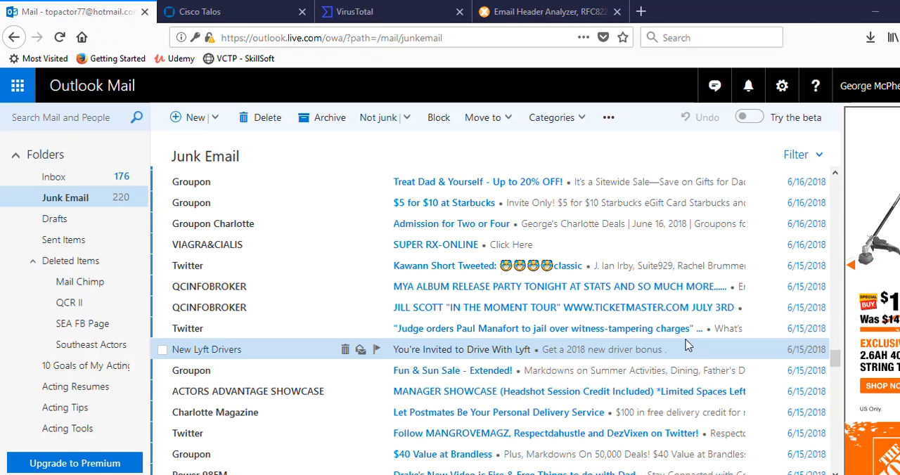
mouse_move(674, 218)
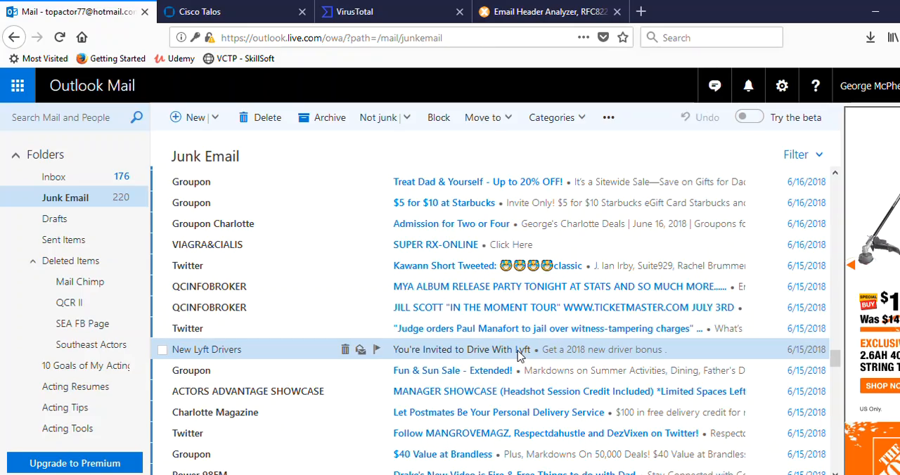
Open the Lyft junk email and copy its 'Get a 2018 new driver bonus' link address.
left_click(478, 350)
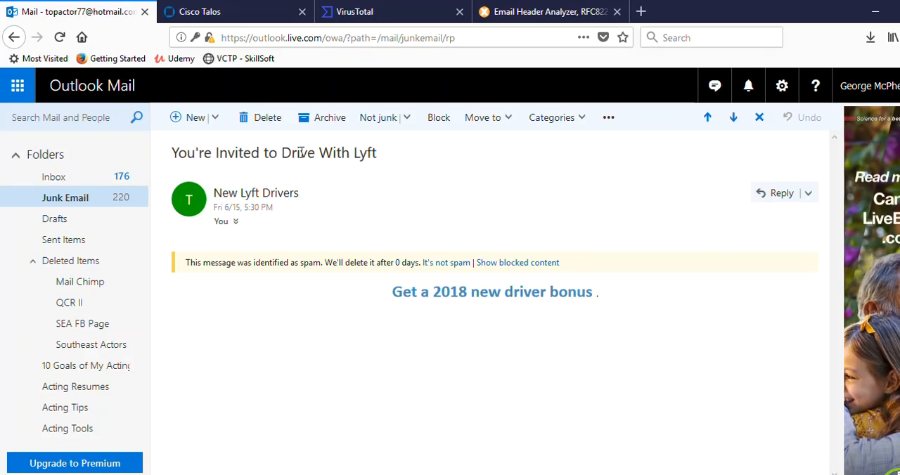
mouse_move(246, 370)
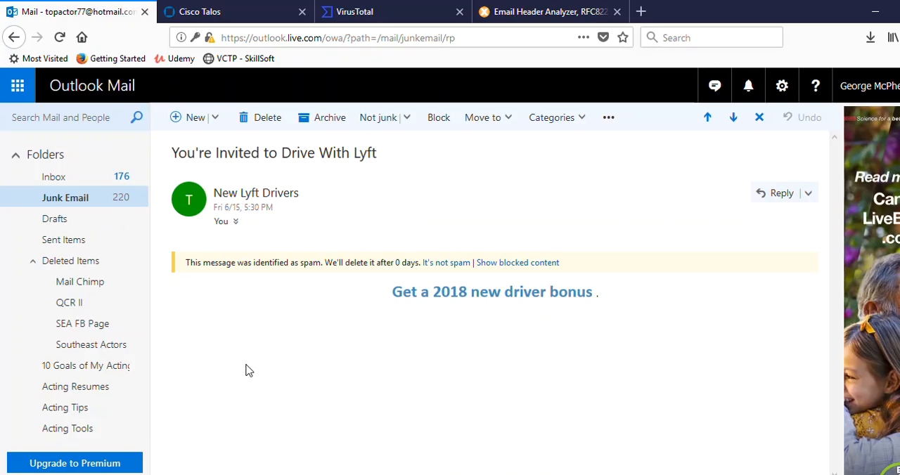
mouse_move(252, 374)
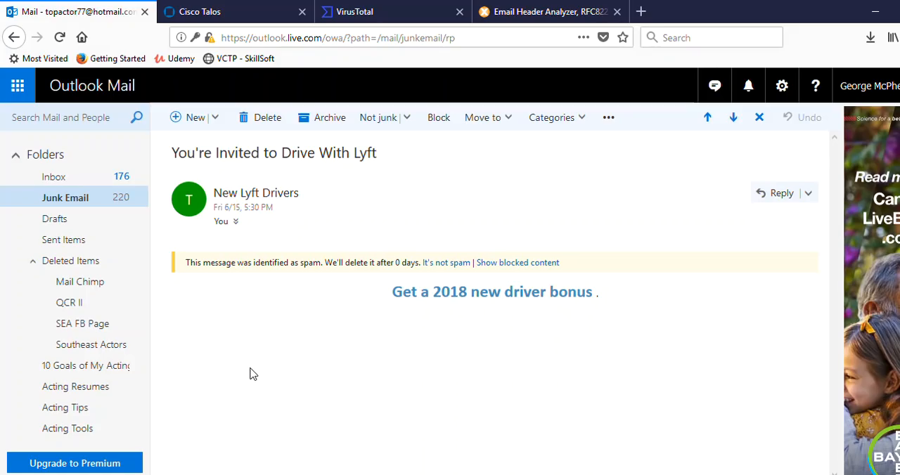
mouse_move(428, 301)
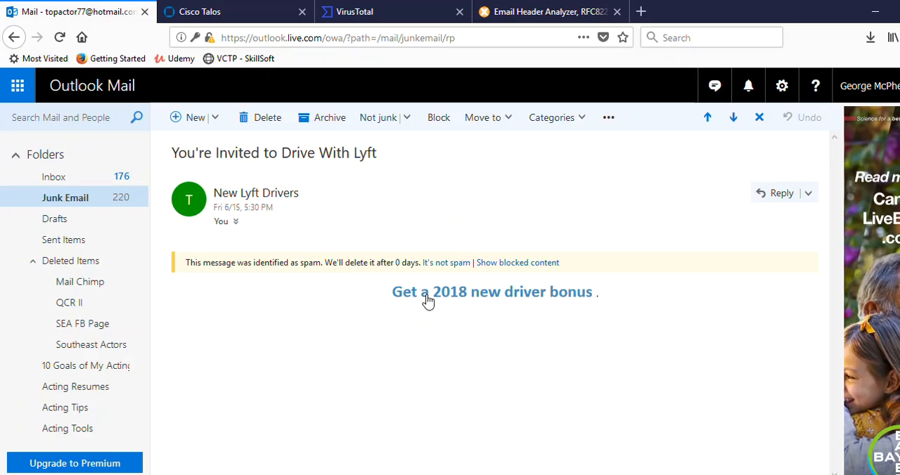
mouse_move(664, 184)
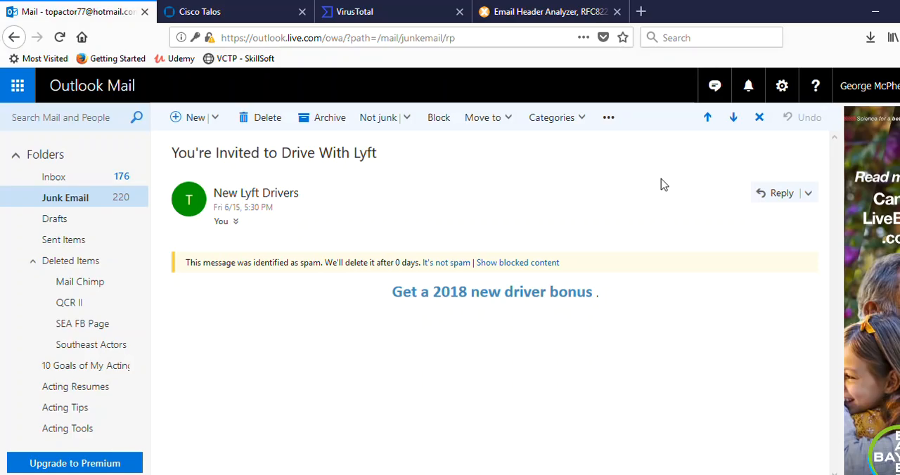
mouse_move(667, 160)
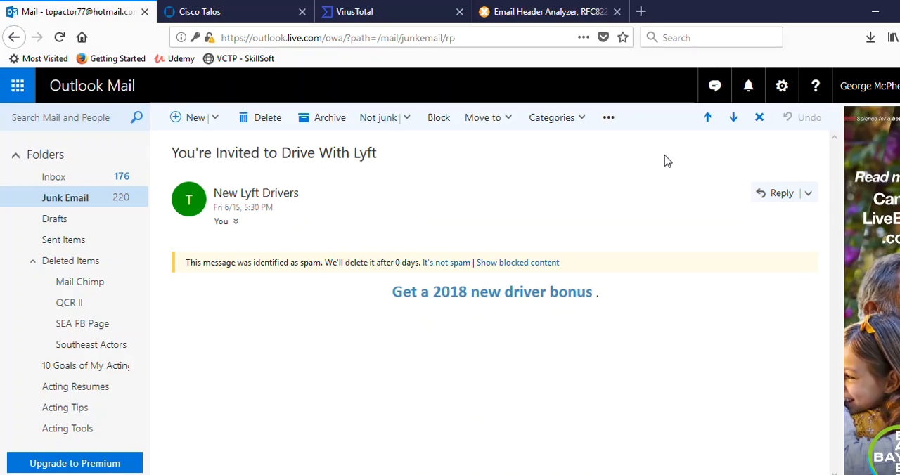
mouse_move(535, 295)
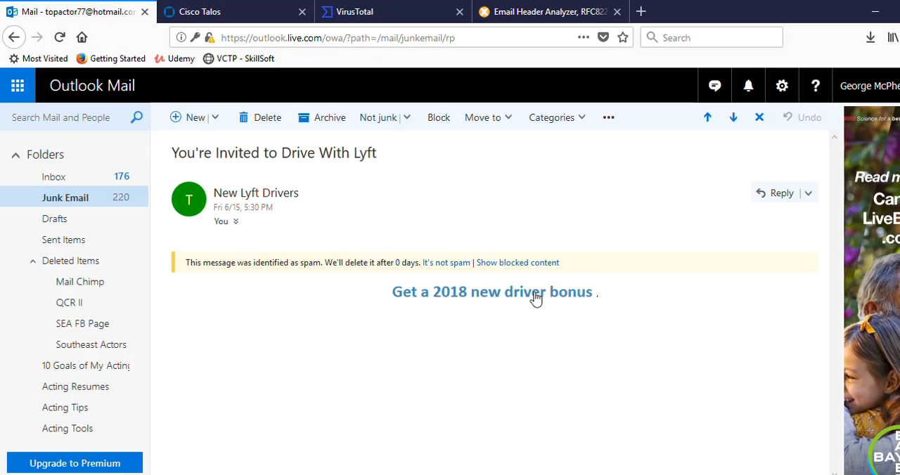
right_click(535, 291)
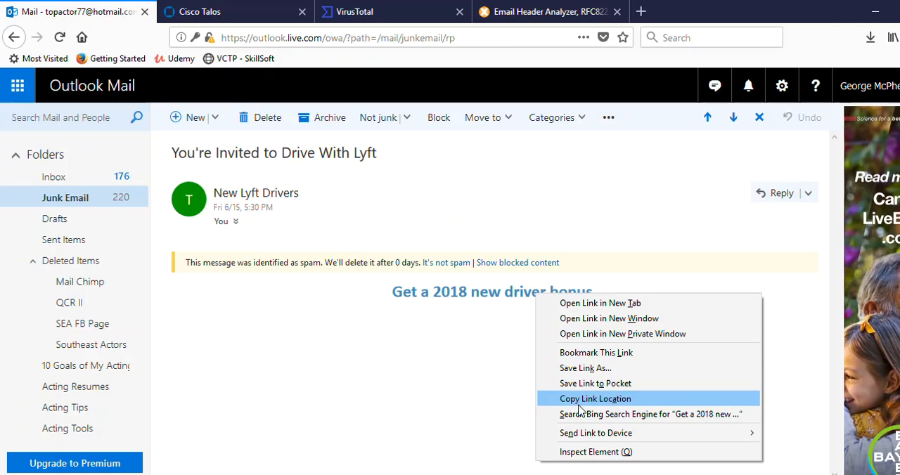
left_click(595, 399)
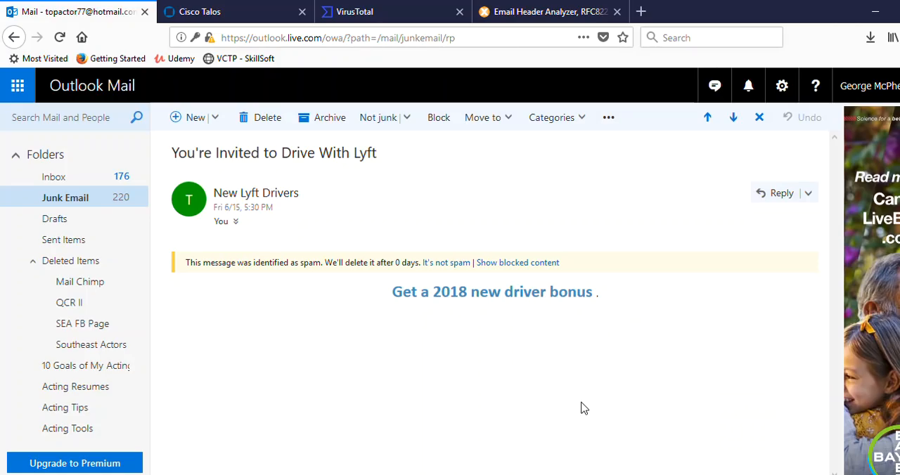
left_click(366, 12)
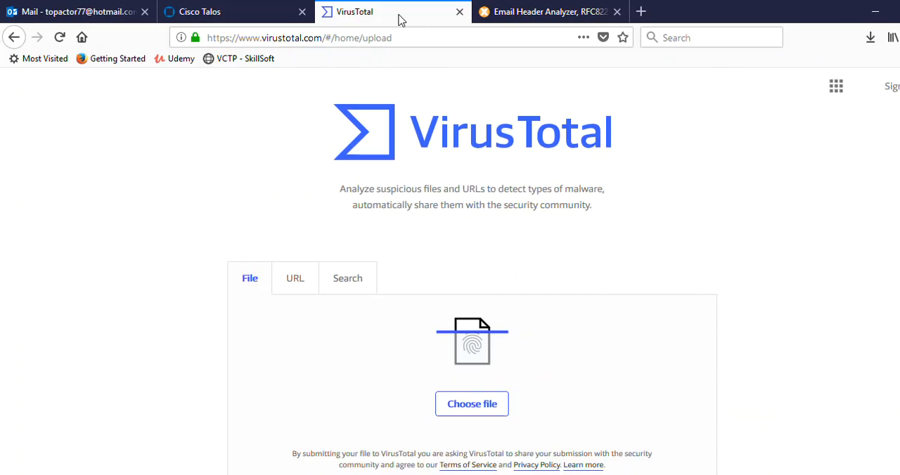
mouse_move(277, 119)
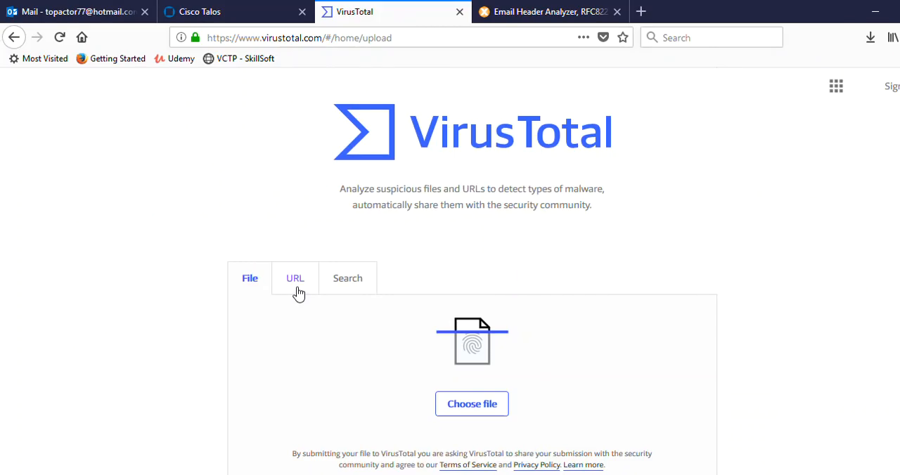
Paste the copied Lyft link into VirusTotal's URL search and scan it.
left_click(295, 277)
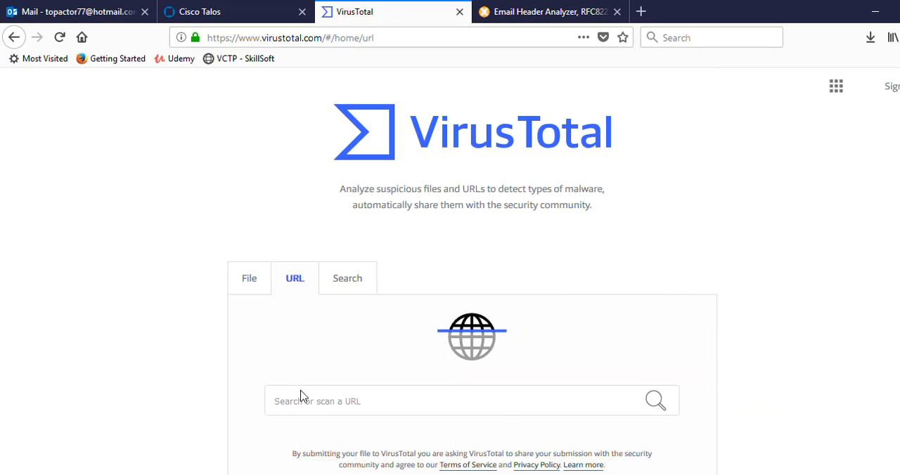
type("vLqh-cw6i.8qne6c*nDKQN.DOy2D1gNL4nZD122.59n0j/000013.44e.OPfU_/c0jgn")
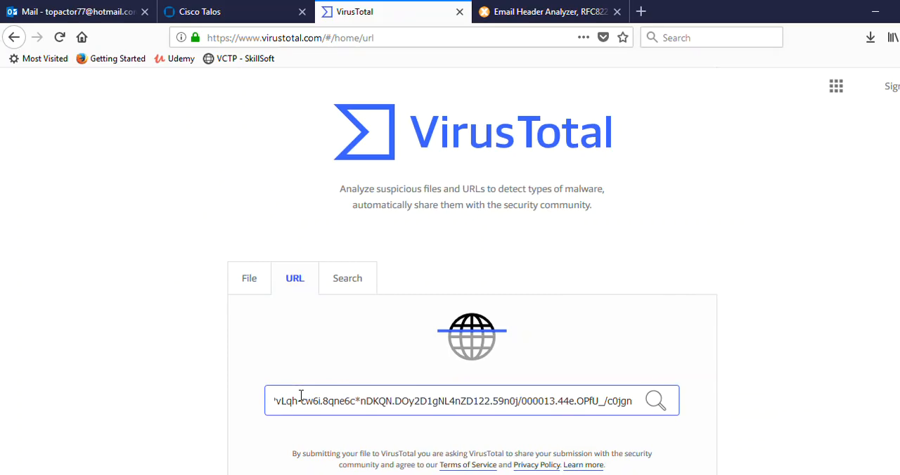
left_click(654, 400)
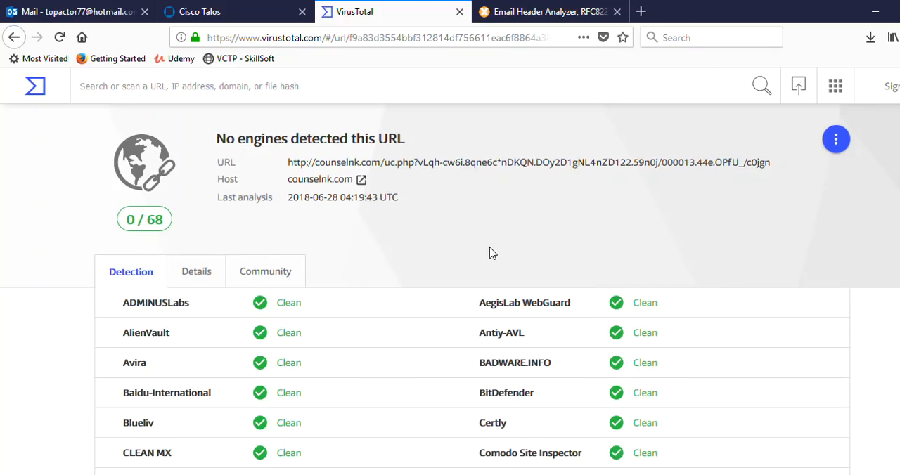
mouse_move(26, 323)
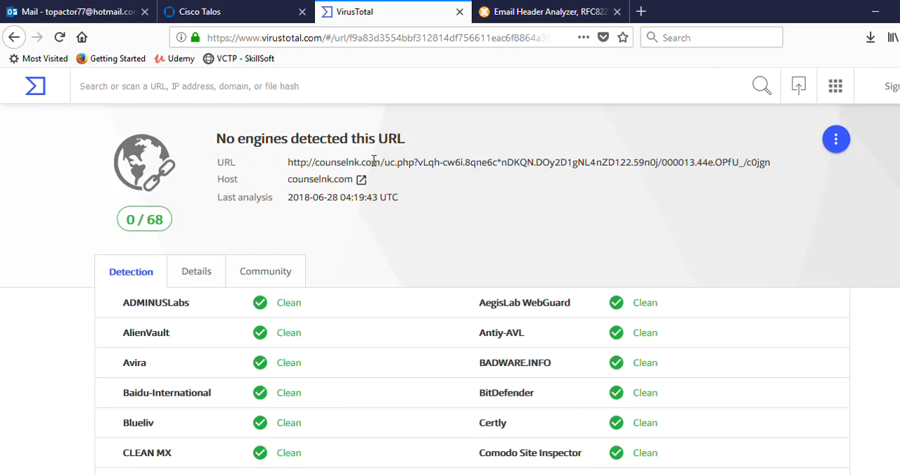
mouse_move(414, 181)
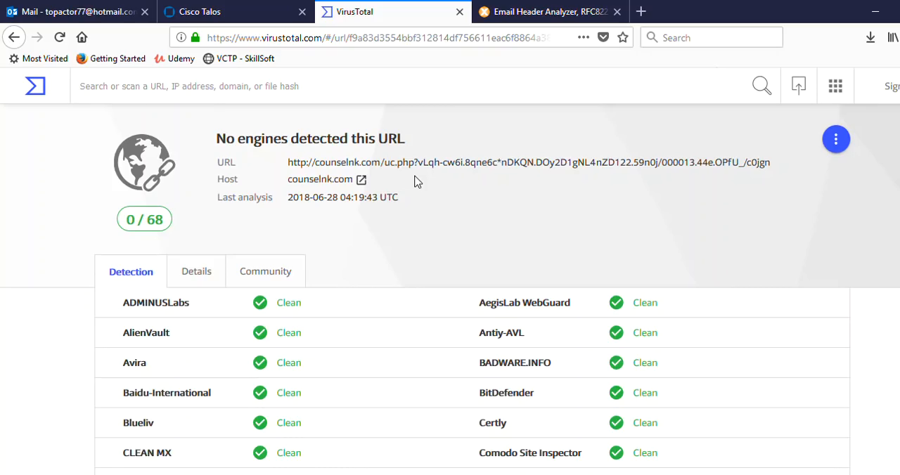
mouse_move(455, 236)
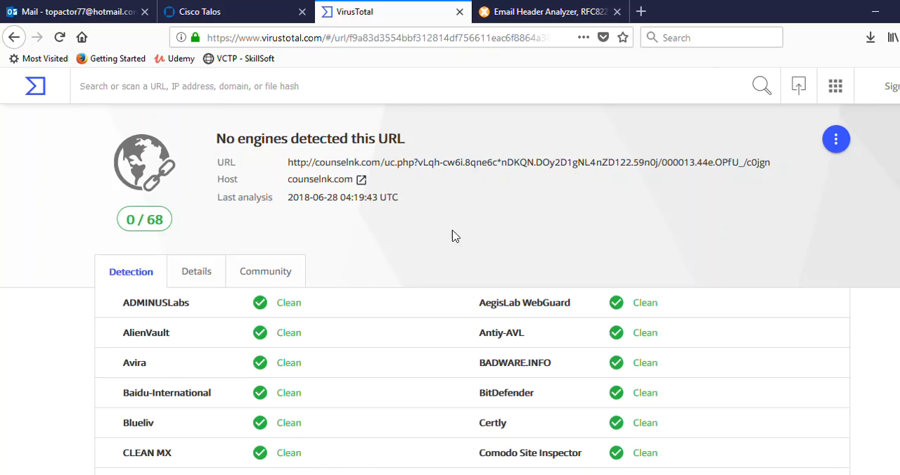
mouse_move(495, 253)
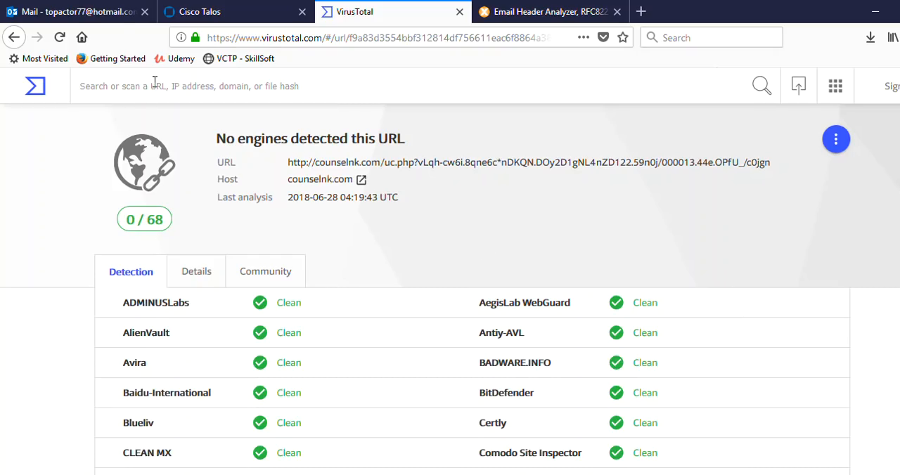
Review the 0/68 VirusTotal detections for counselnk.com, then return to the Lyft email.
left_click(77, 11)
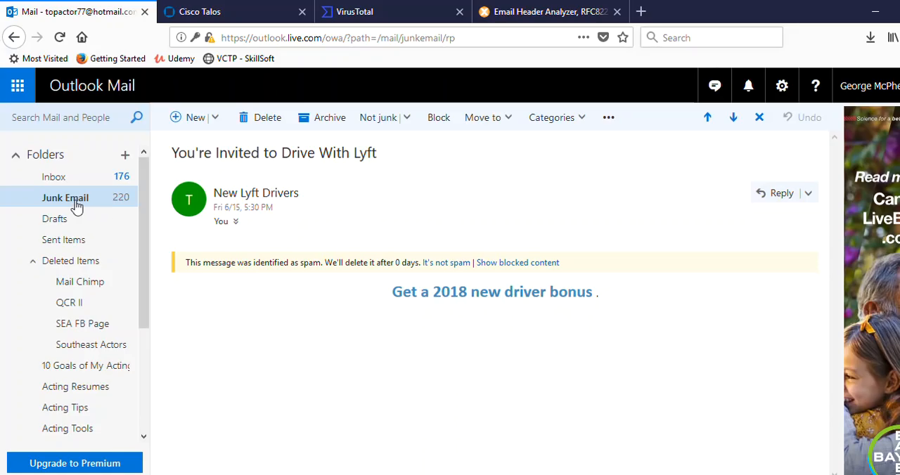
From Junk Email, view the New Lyft Drivers message's raw source.
left_click(65, 197)
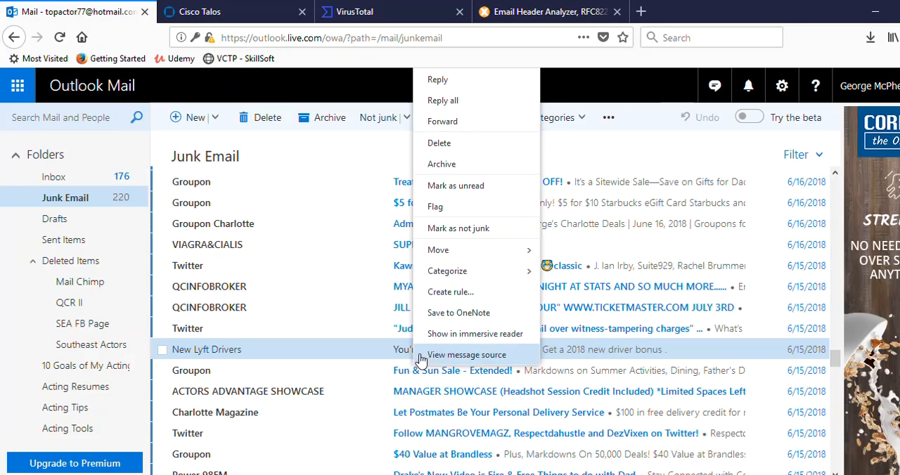
left_click(466, 354)
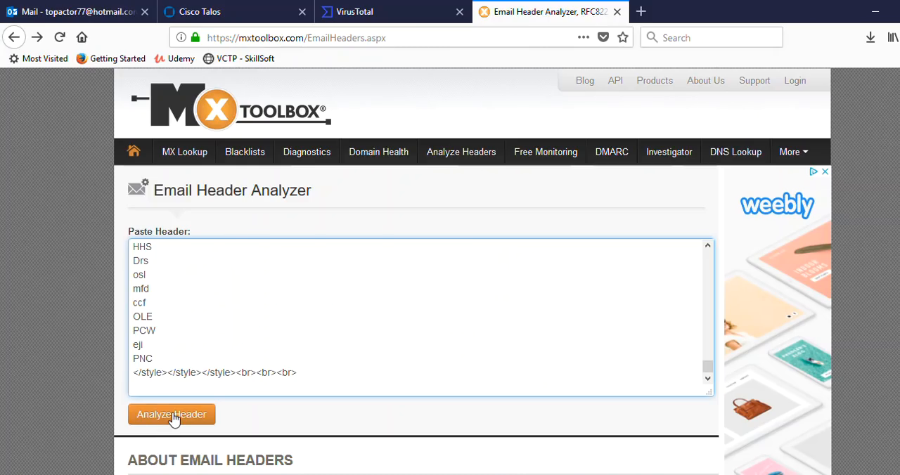
Analyze the pasted header in MxToolbox and review the relay delays and five-hop table.
left_click(172, 414)
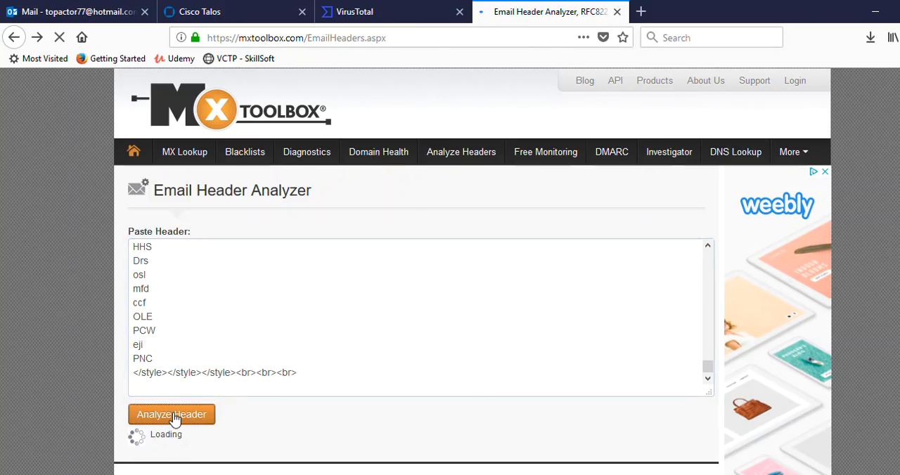
left_click(171, 414)
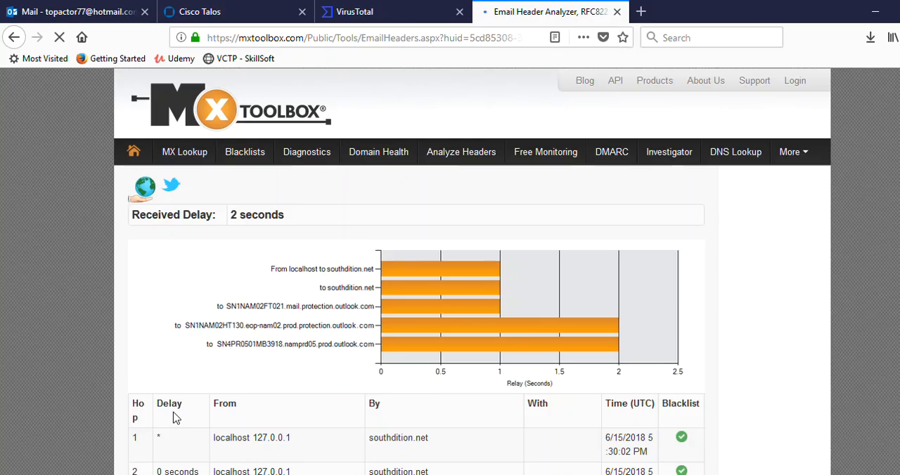
scroll("down", 3)
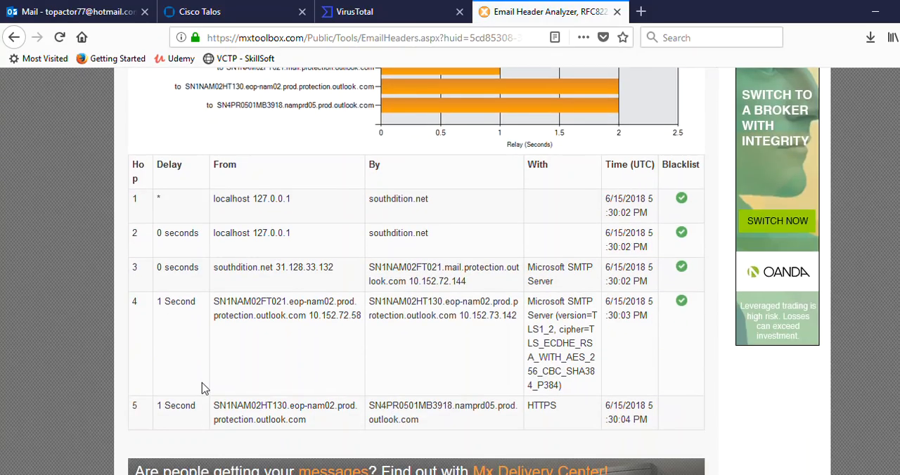
mouse_move(682, 350)
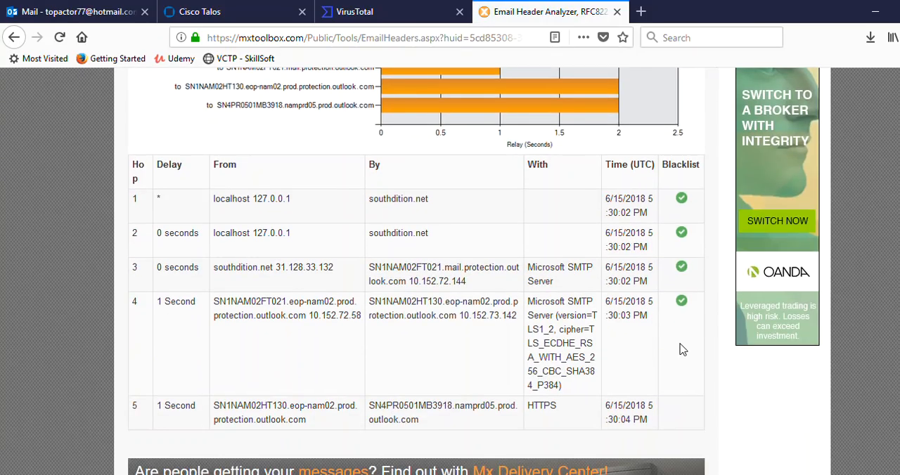
mouse_move(703, 307)
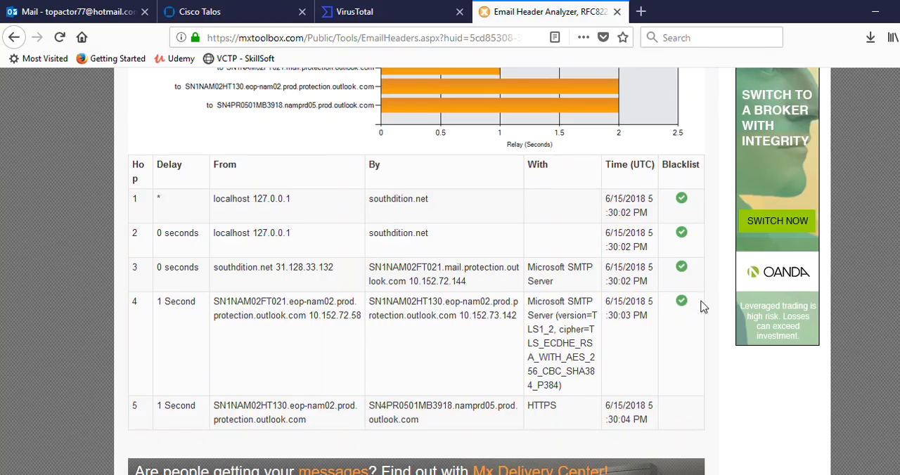
mouse_move(701, 285)
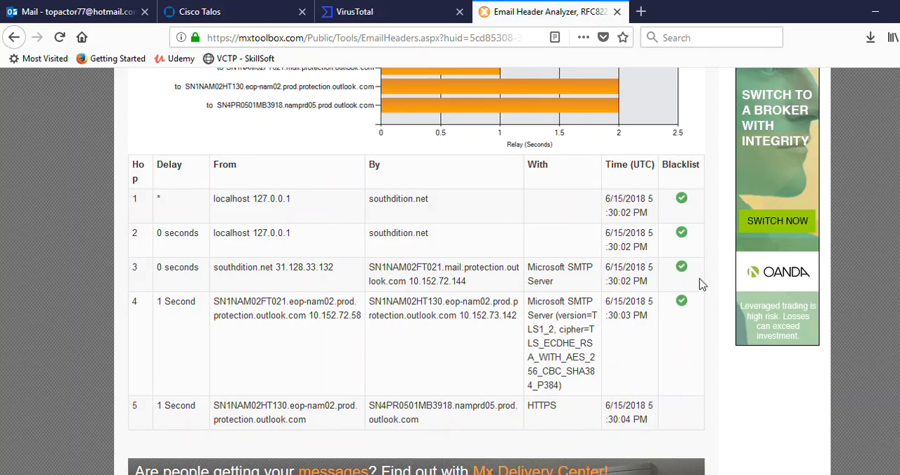
mouse_move(695, 347)
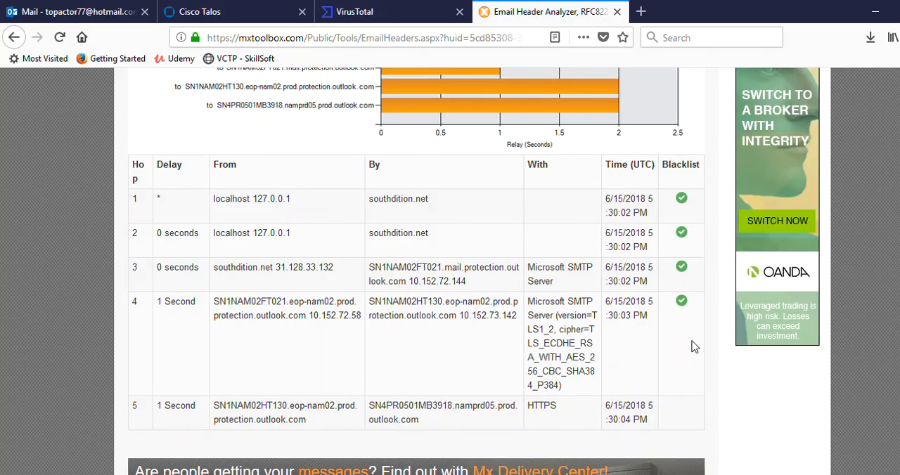
scroll("down", 3)
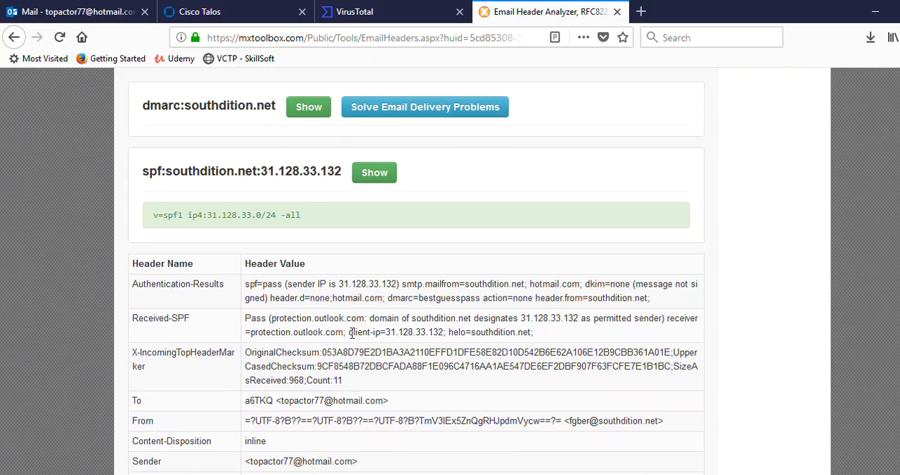
mouse_move(326, 284)
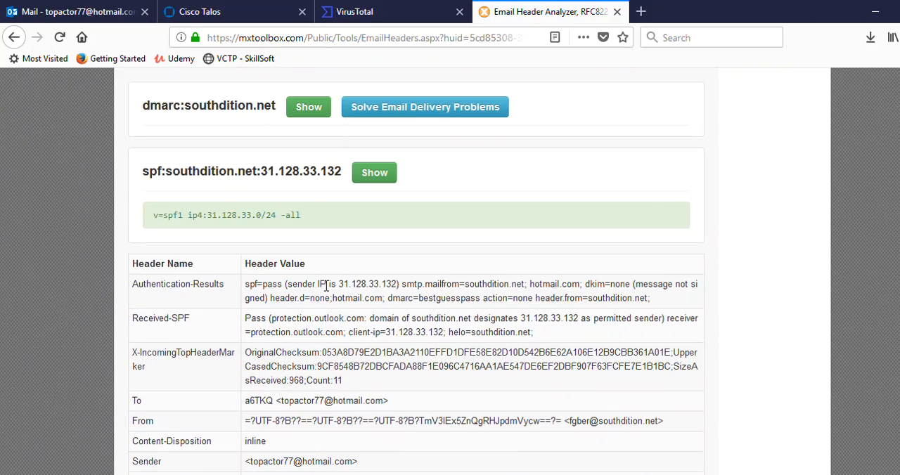
mouse_move(618, 297)
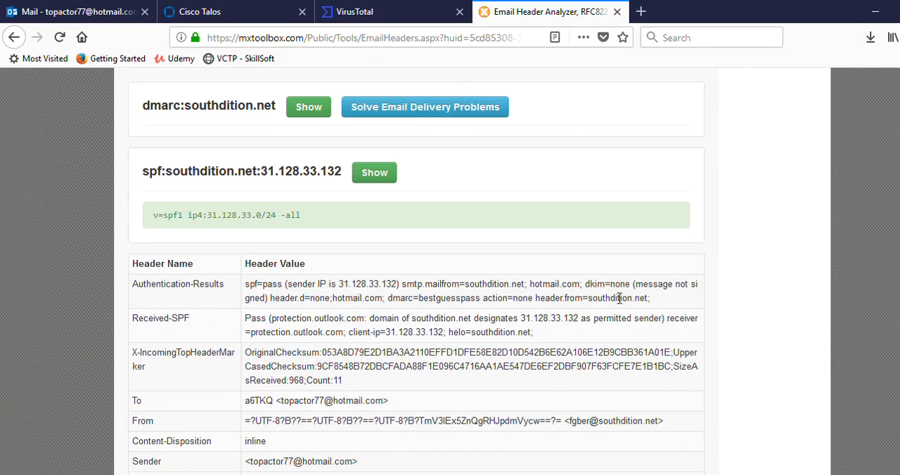
scroll("down", 3)
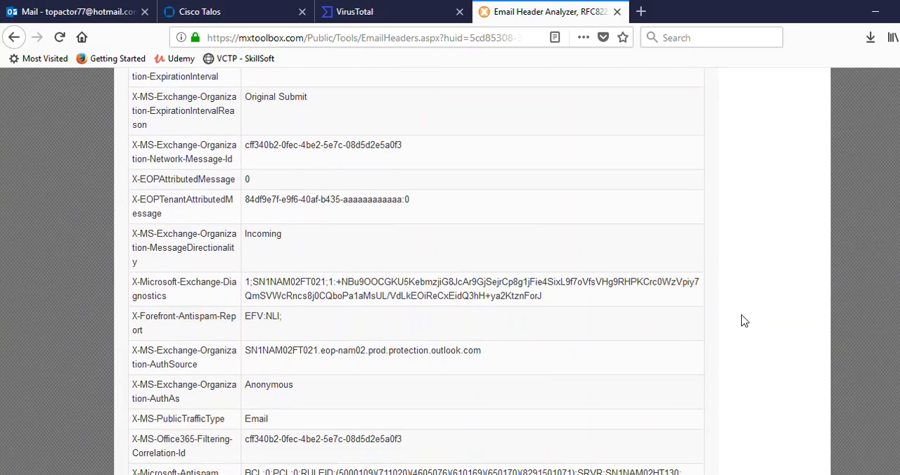
scroll("down", 3)
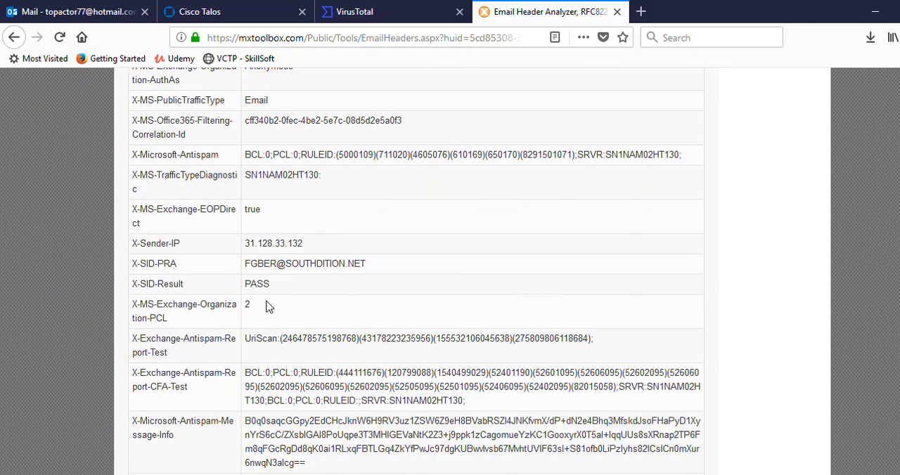
mouse_move(229, 252)
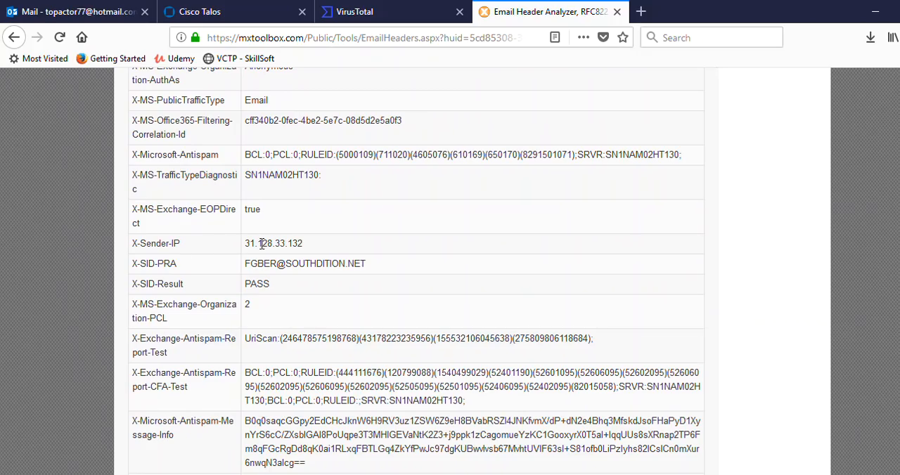
double_click(279, 243)
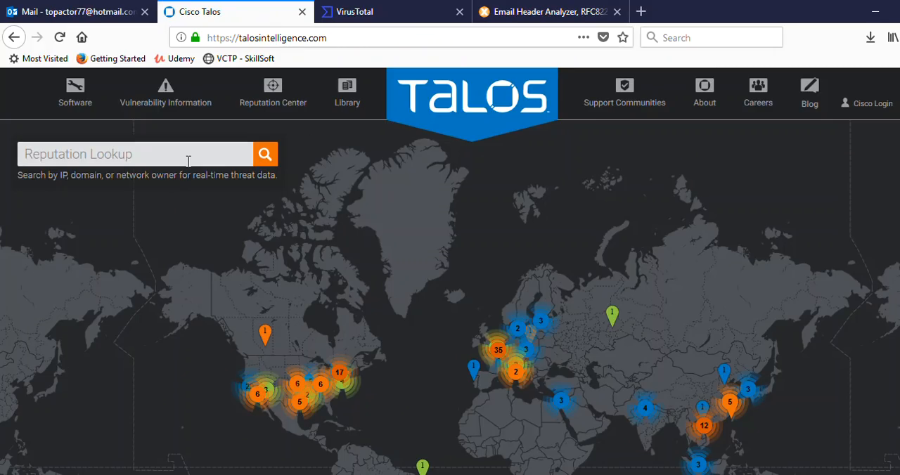
Run a Cisco Talos reputation lookup on IP 31.128.33.132.
type("31.128.33.132")
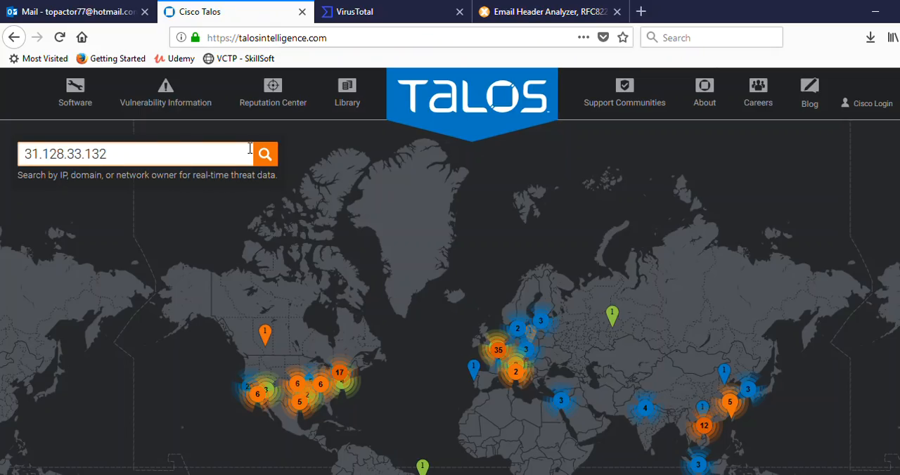
left_click(265, 154)
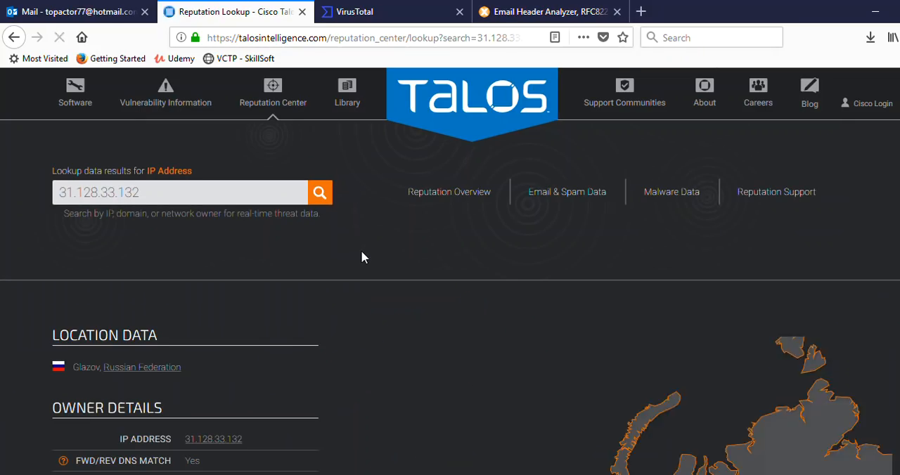
Review Talos results (Glazov, Russia; neutral reputation), then return to Outlook's message source.
scroll("down", 3)
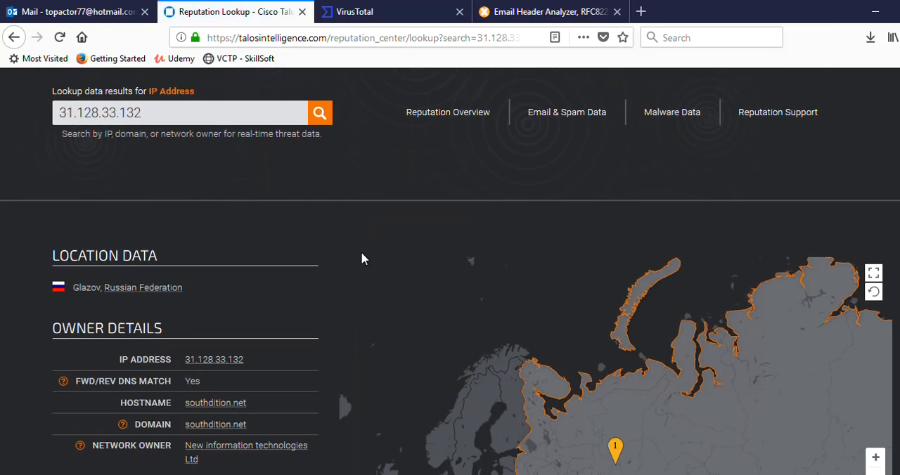
scroll("down", 3)
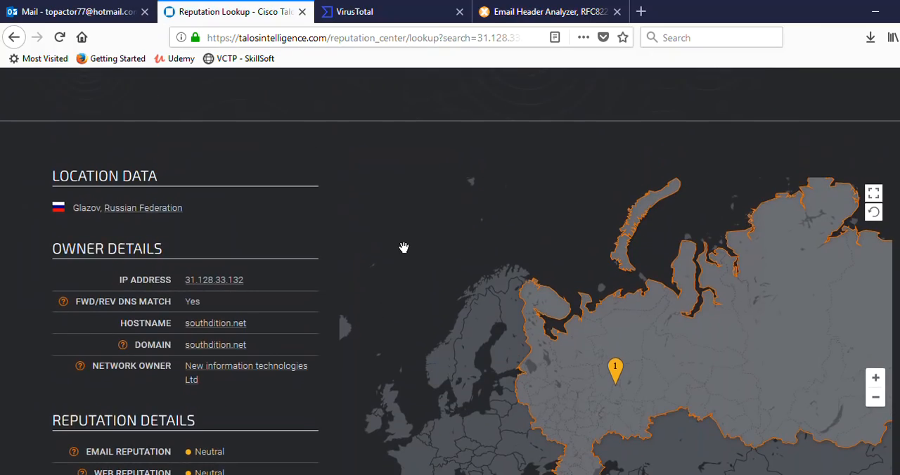
scroll("down", 3)
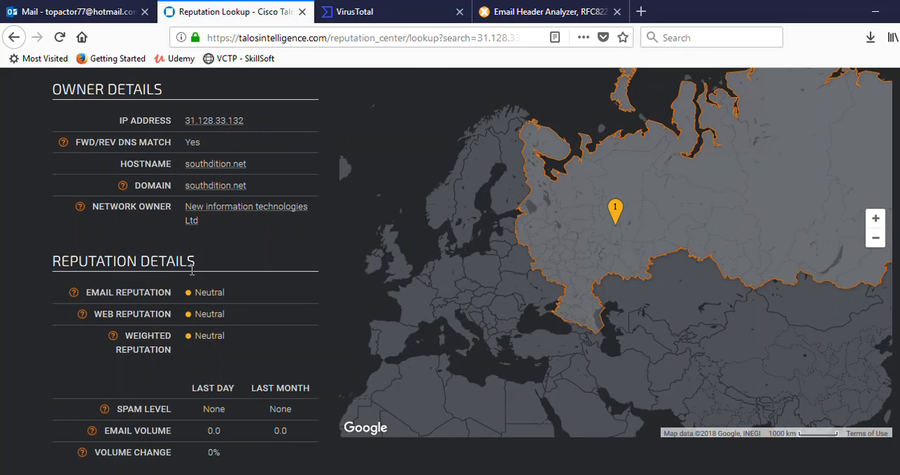
scroll("down", 3)
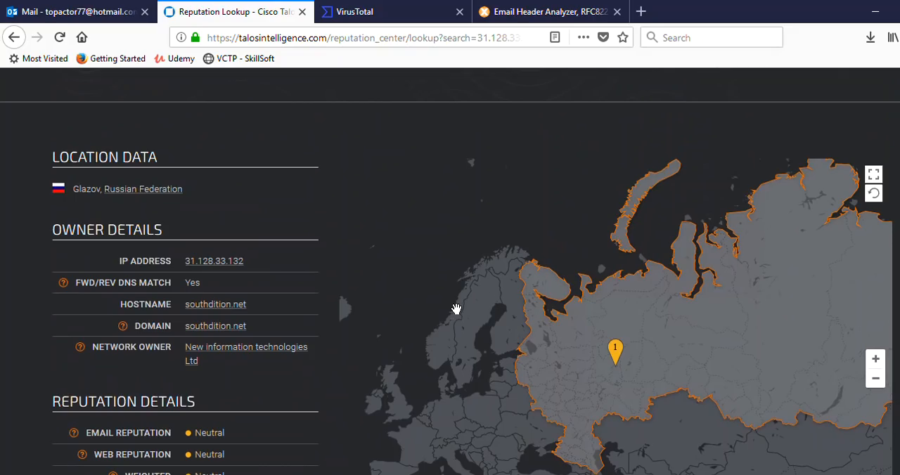
mouse_move(524, 279)
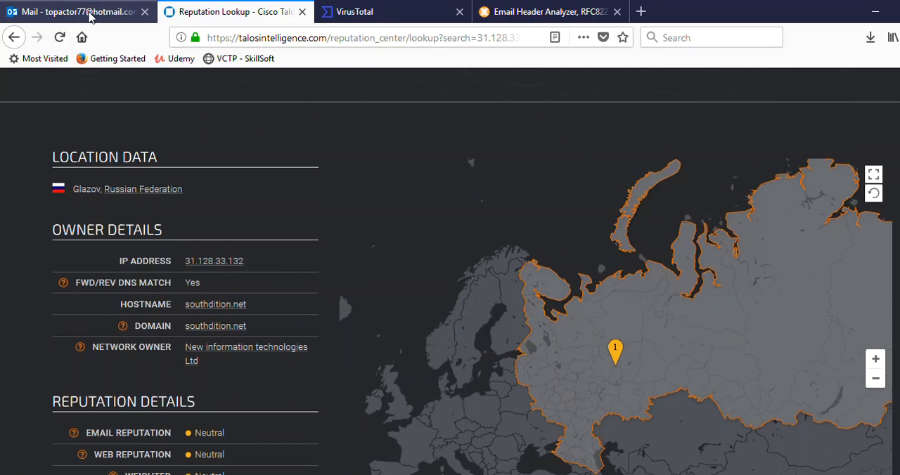
left_click(78, 11)
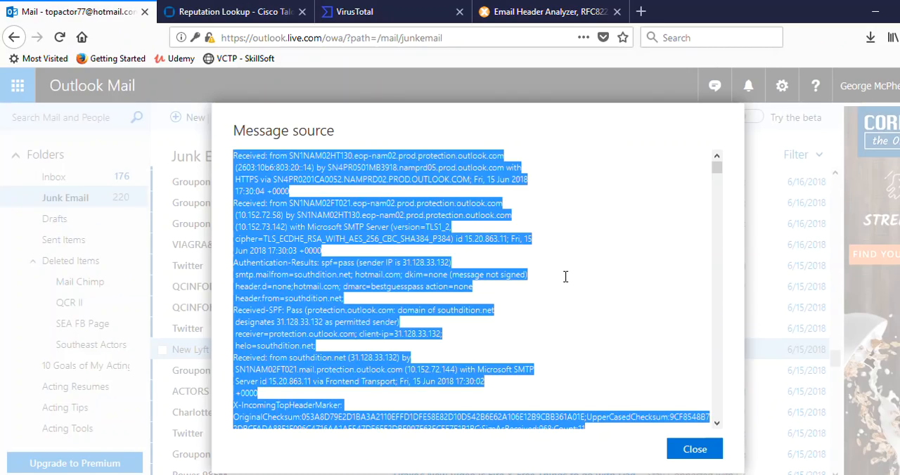